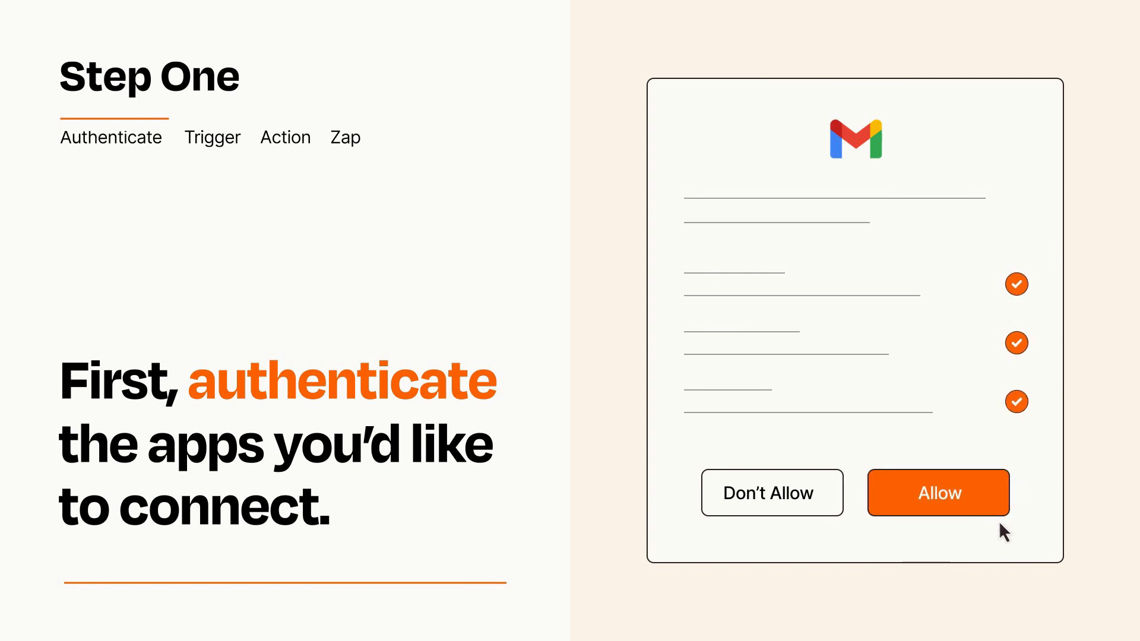
# Allow Zapier access to the Gmail account.
pyautogui.click(938, 491)
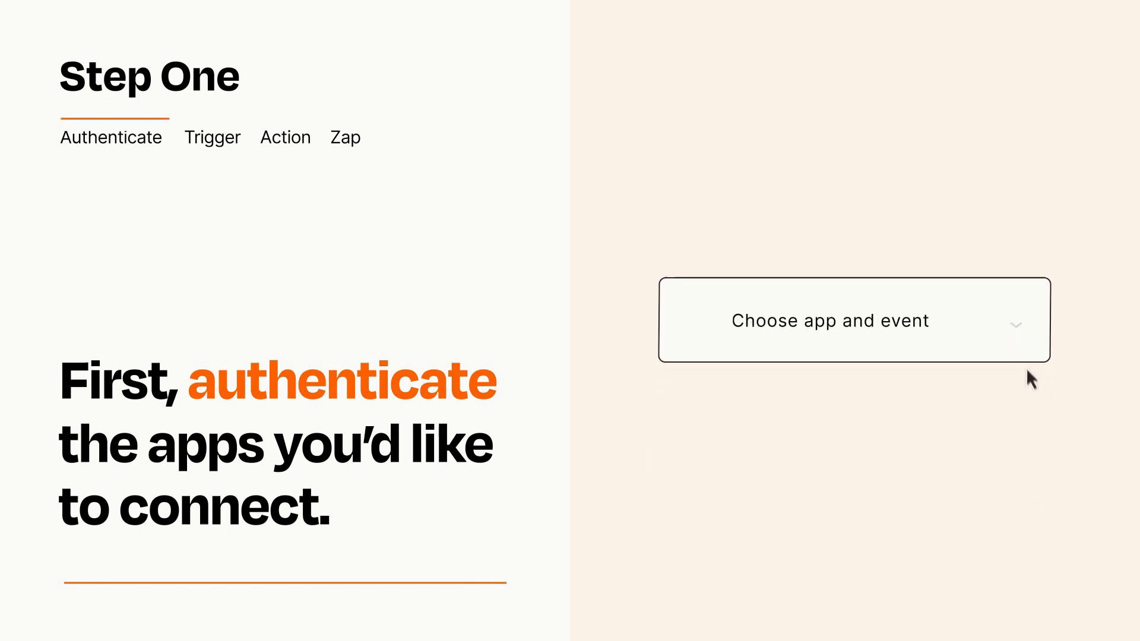
# Choose Zoom's New Registrant event as the Zap trigger.
pyautogui.click(853, 319)
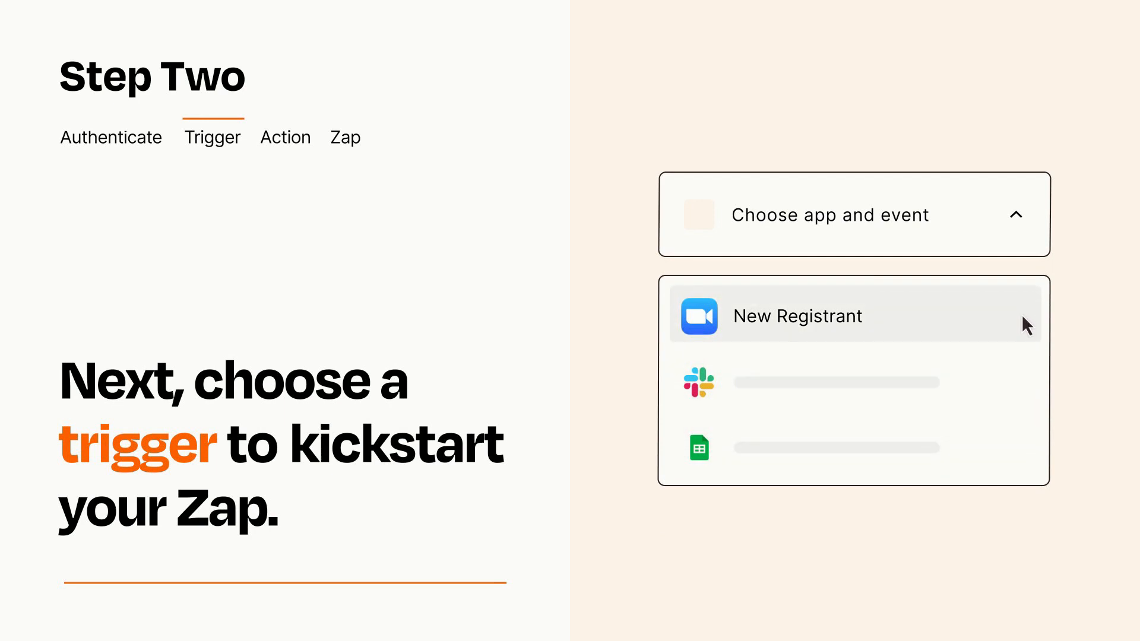
pyautogui.moveTo(1024, 329)
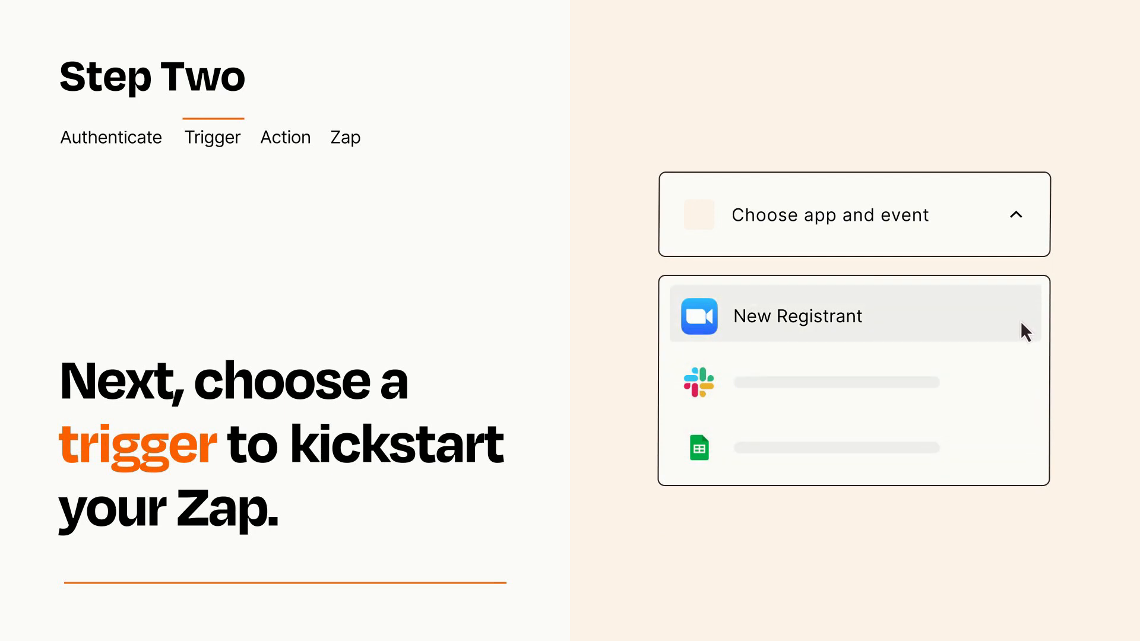
pyautogui.click(798, 316)
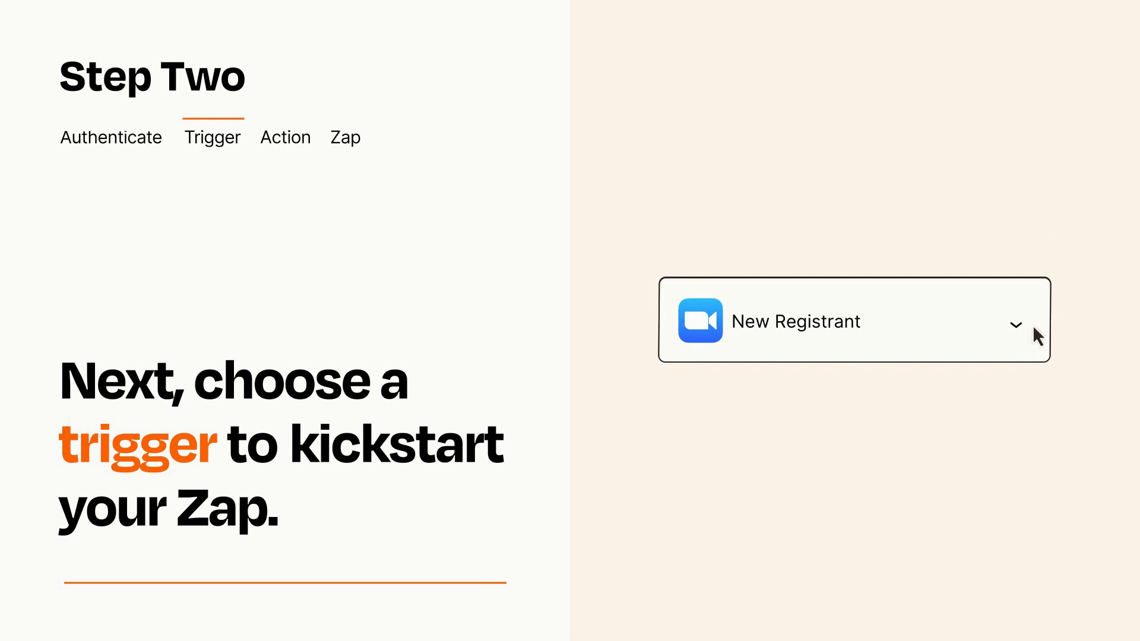
pyautogui.moveTo(1035, 328)
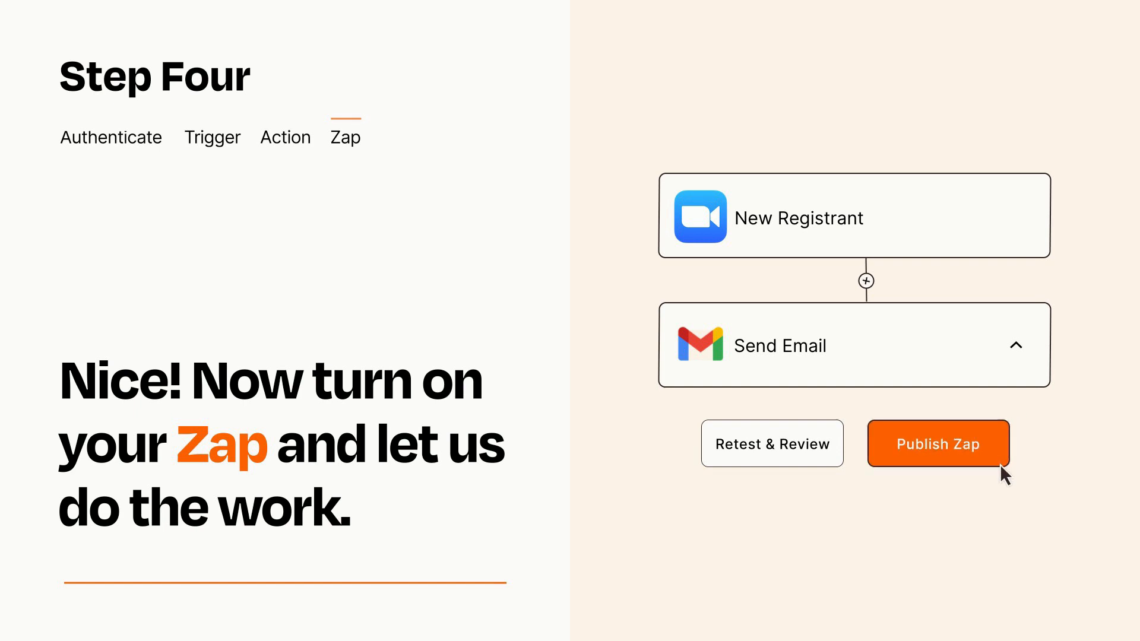
# Publish the New Registrant to Send Email Zap.
pyautogui.click(937, 443)
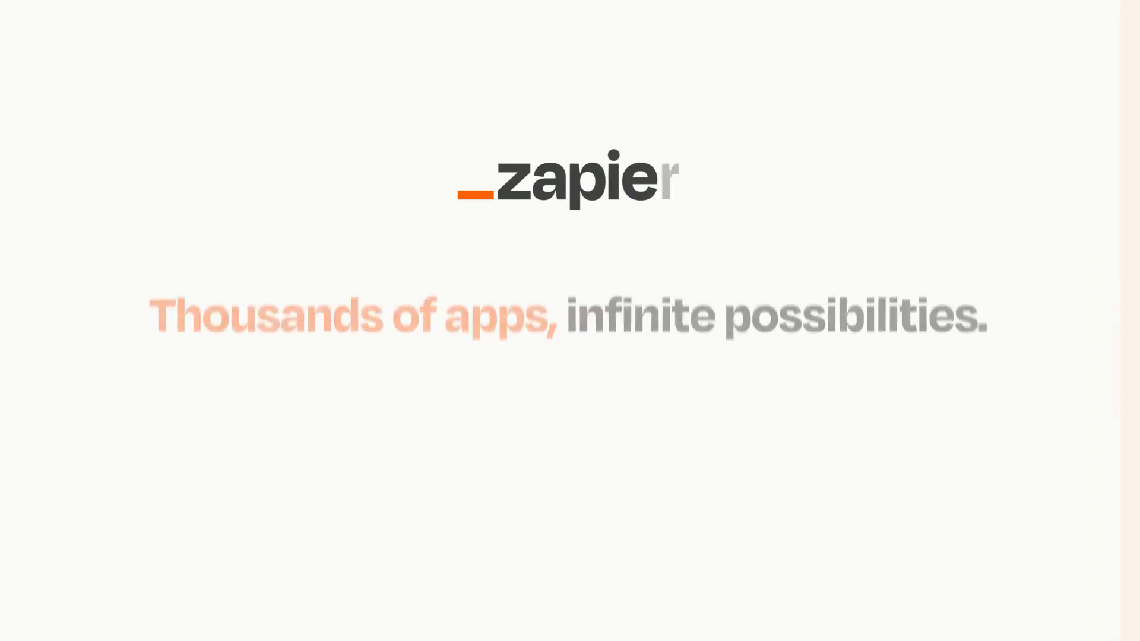